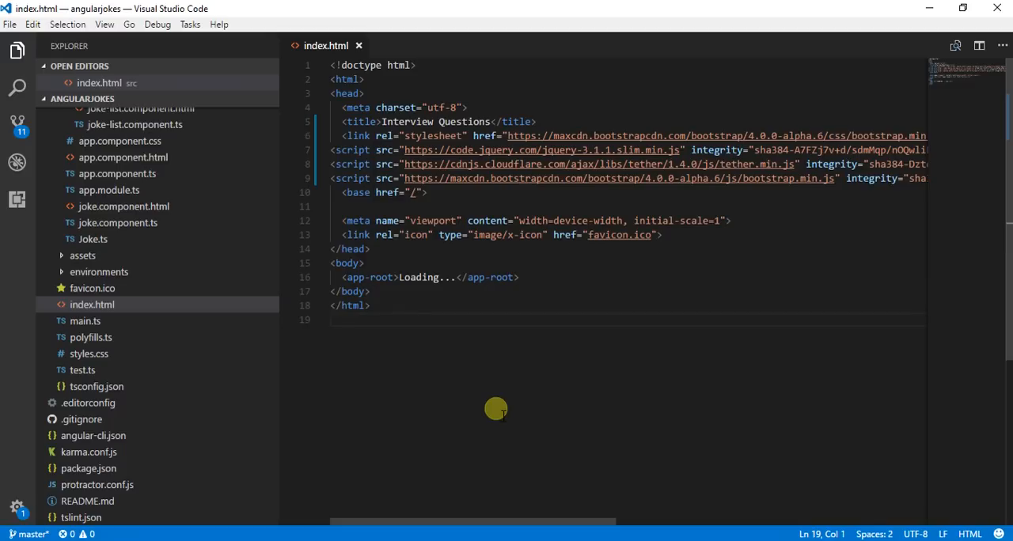
{"action": "mouse_move", "coordinate": [368, 383]}
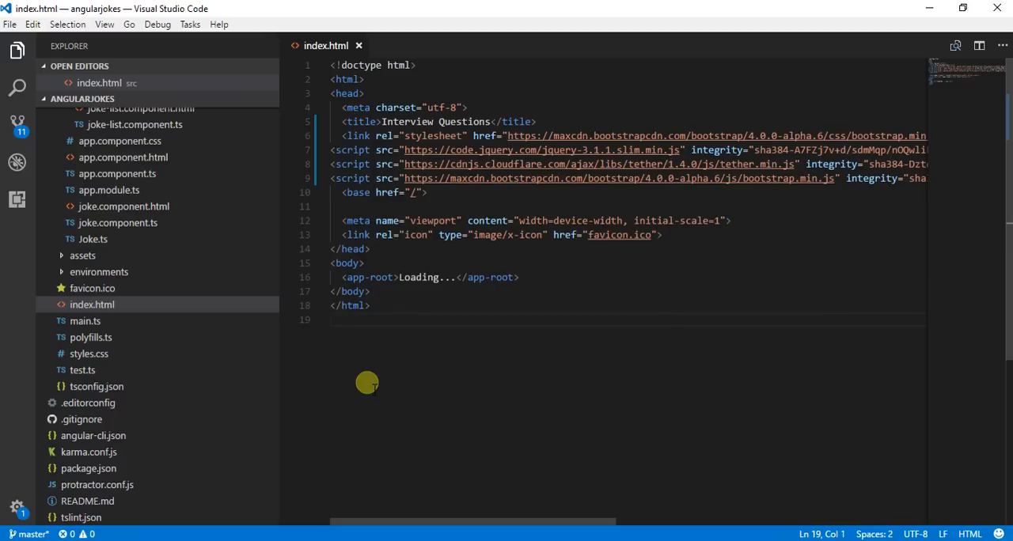
{"action": "mouse_move", "coordinate": [283, 365]}
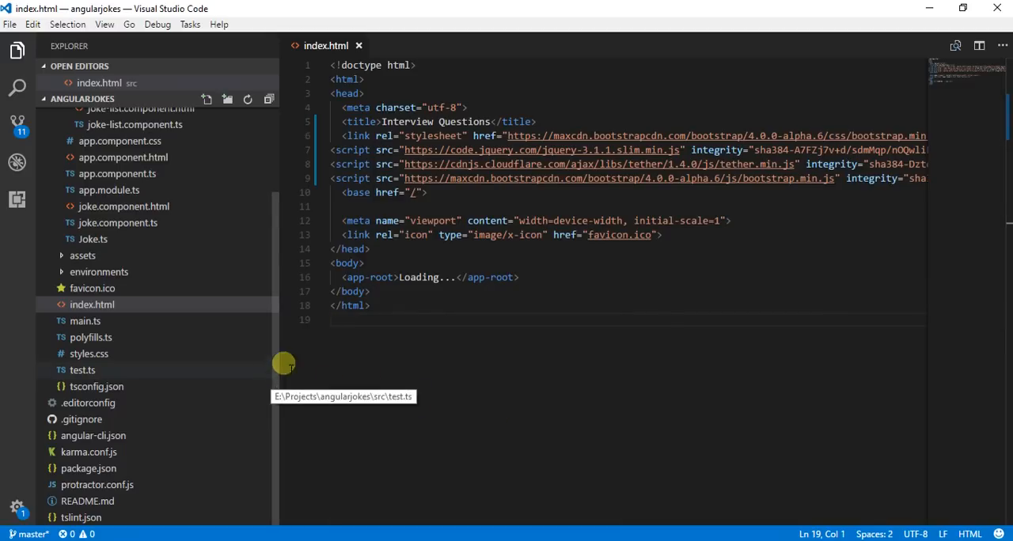
{"action": "mouse_move", "coordinate": [215, 133]}
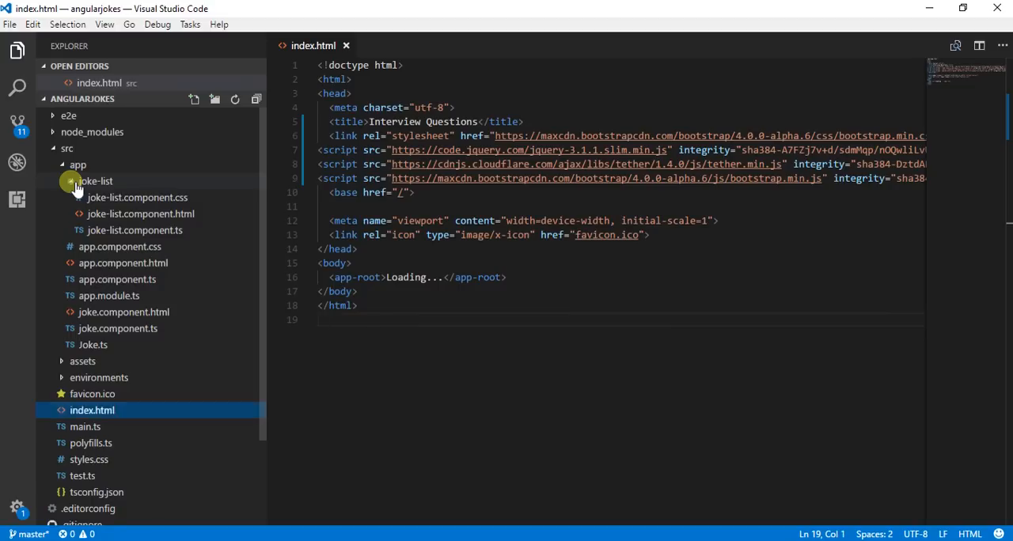
Collapse the joke-list folder and expand environments to show its two files.
{"action": "left_click", "coordinate": [71, 180]}
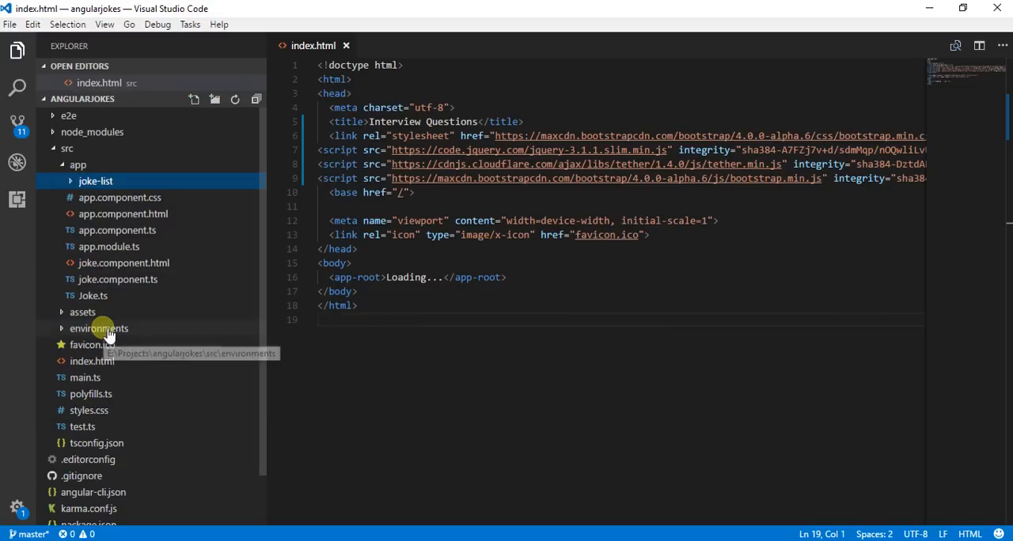
{"action": "left_click", "coordinate": [98, 329]}
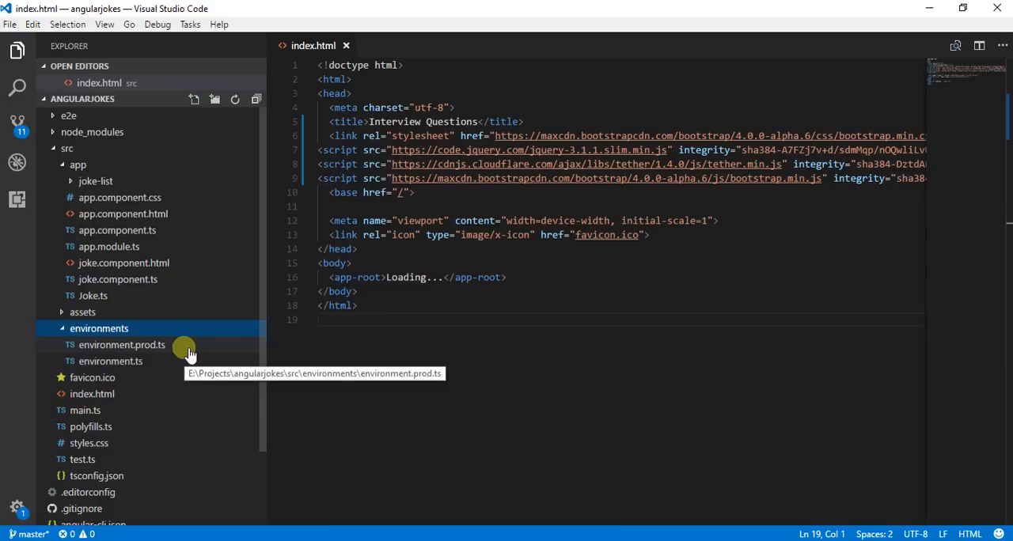
View environment.prod.ts, then environment.ts showing production set to false.
{"action": "double_click", "coordinate": [122, 345]}
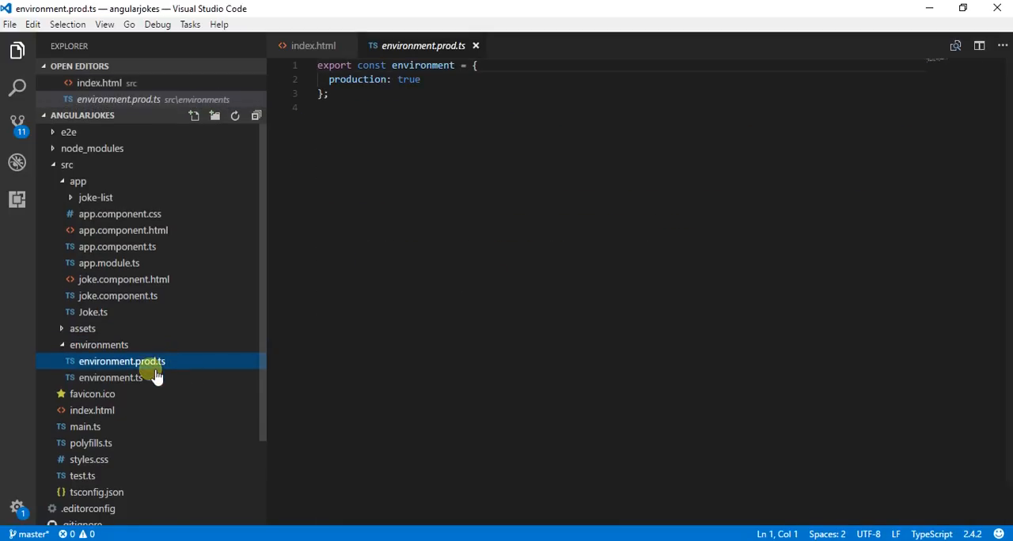
{"action": "left_click", "coordinate": [111, 376]}
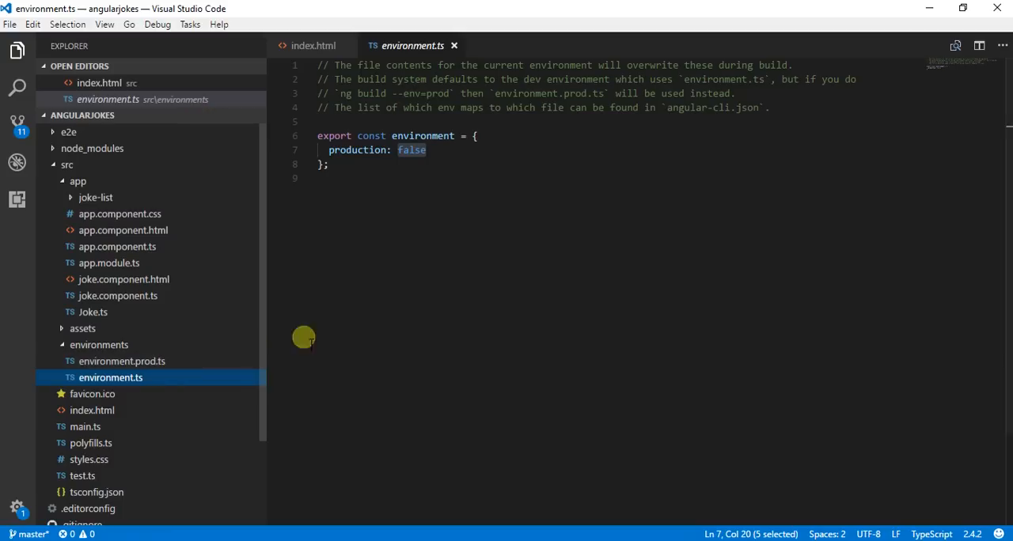
{"action": "mouse_move", "coordinate": [342, 93]}
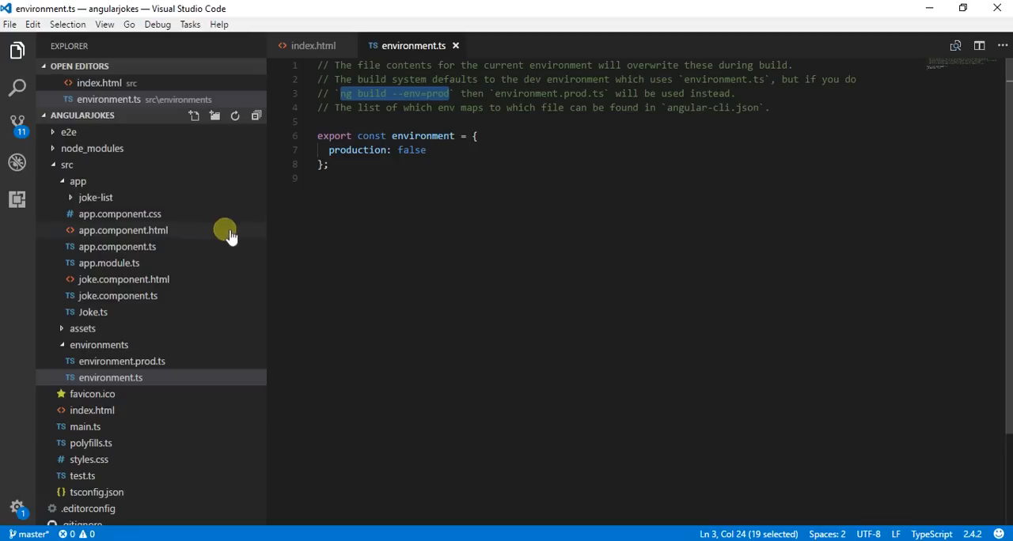
From a command prompt in the project folder, run ng build --env=prod.
{"action": "right_click", "coordinate": [78, 182]}
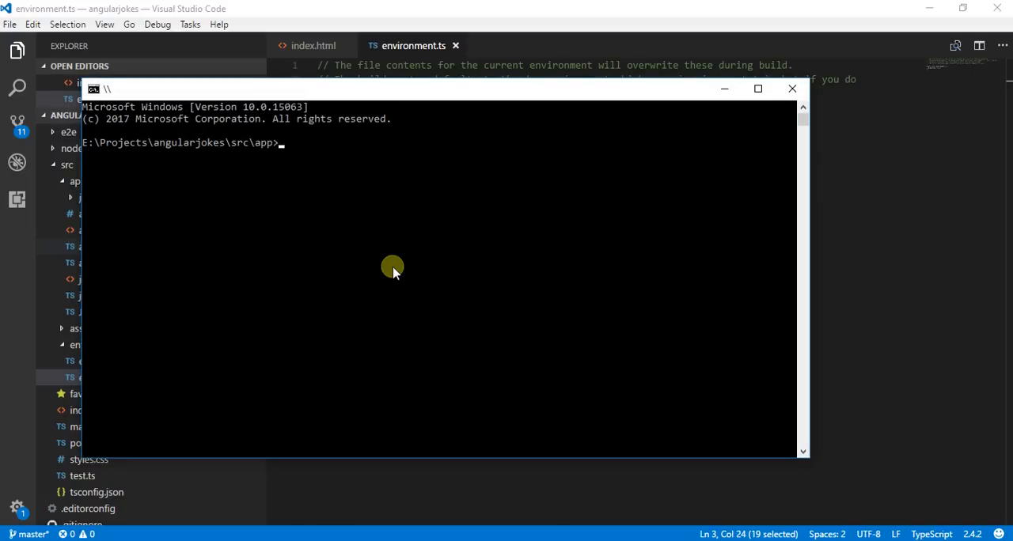
{"action": "type", "text": "cd.."}
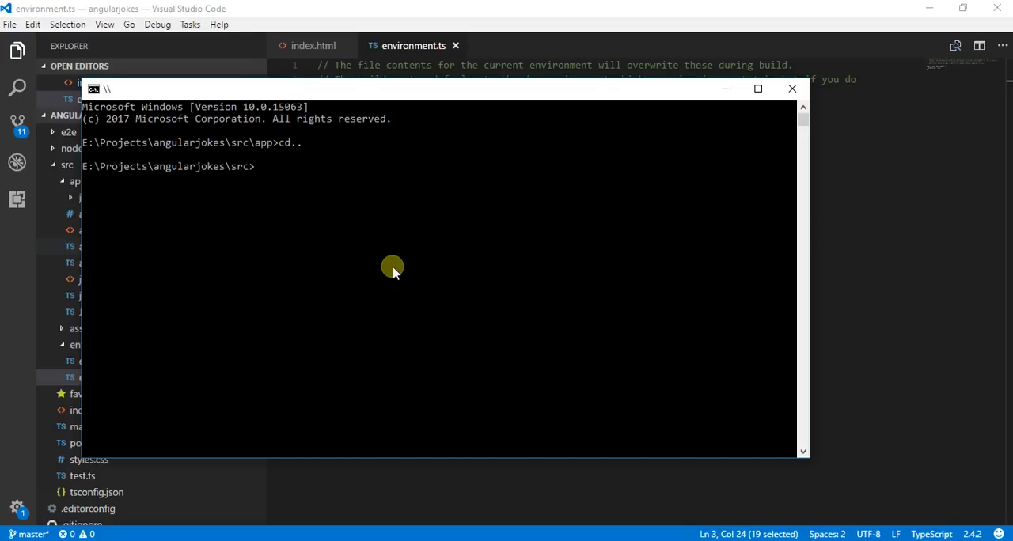
{"action": "type", "text": "ng build --env=prod"}
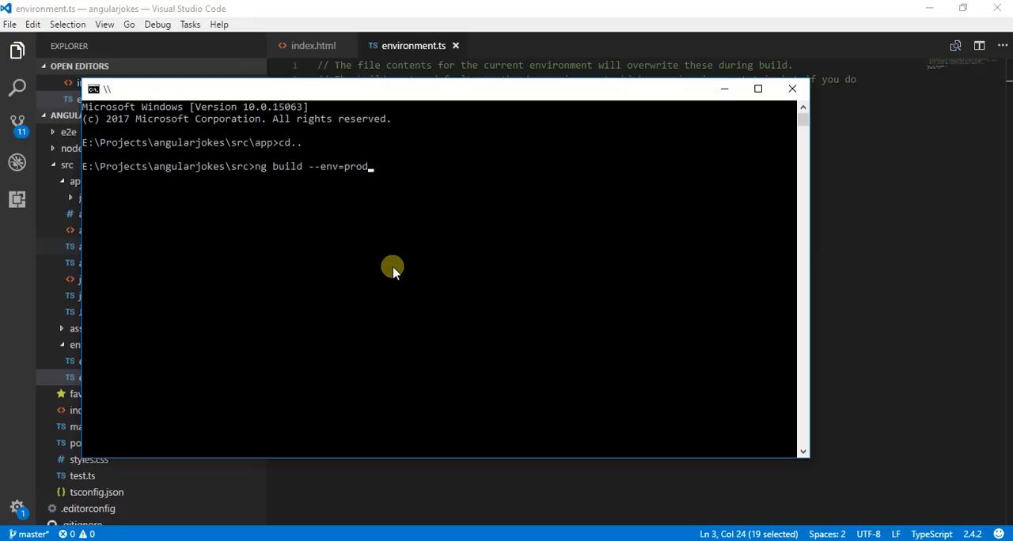
{"action": "key", "text": "Backspace"}
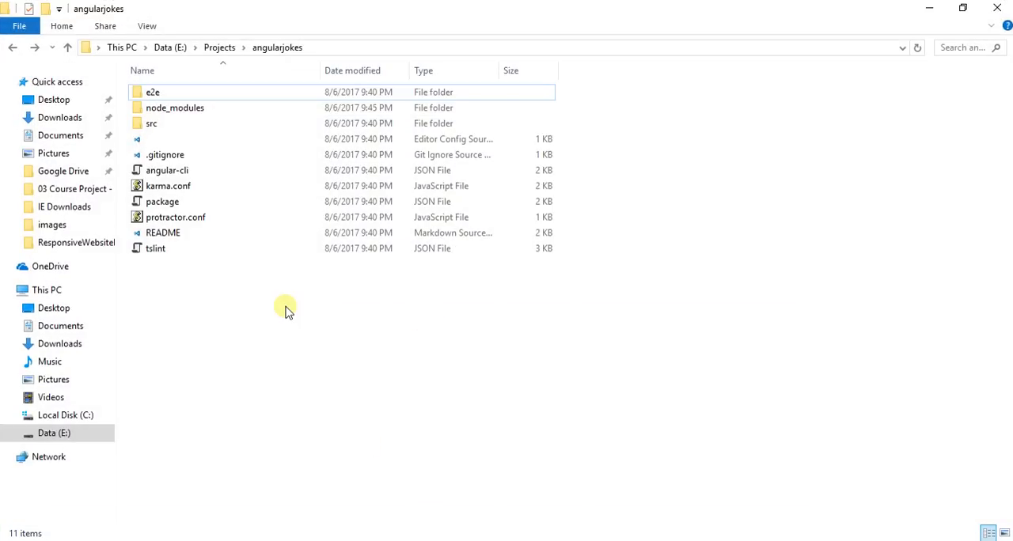
{"action": "mouse_move", "coordinate": [399, 364]}
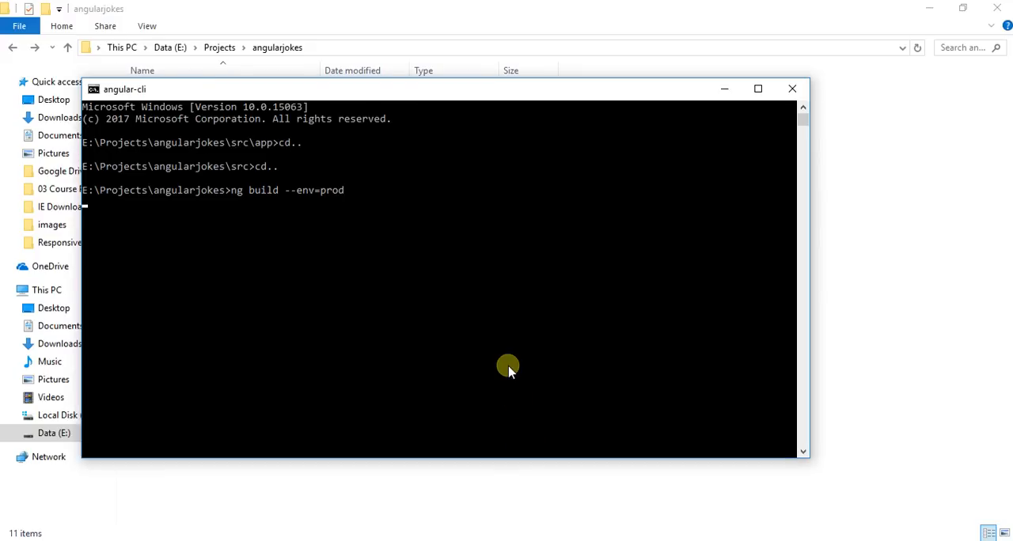
{"action": "mouse_move", "coordinate": [391, 351]}
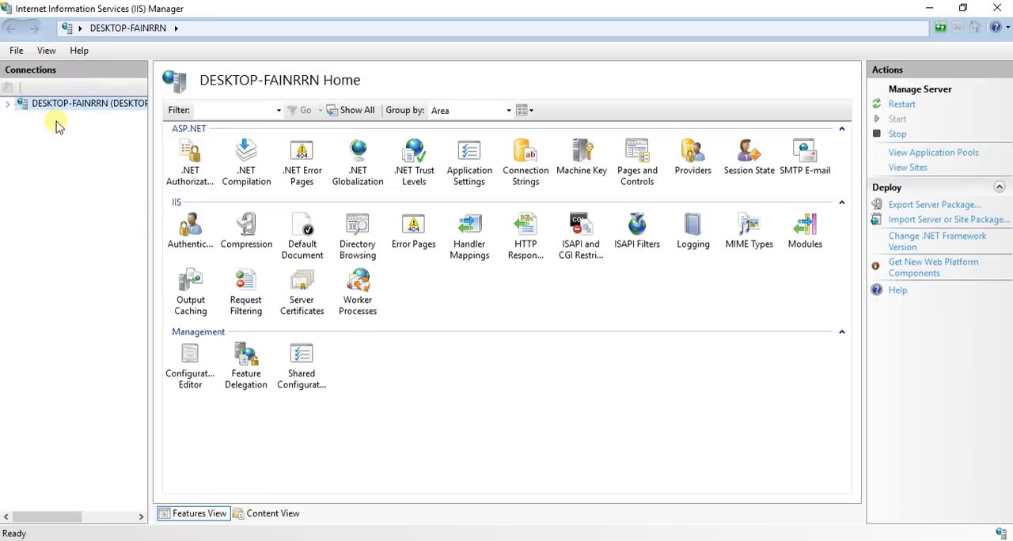
Add a new website under Sites and enter the site name testangul.
{"action": "left_click", "coordinate": [8, 103]}
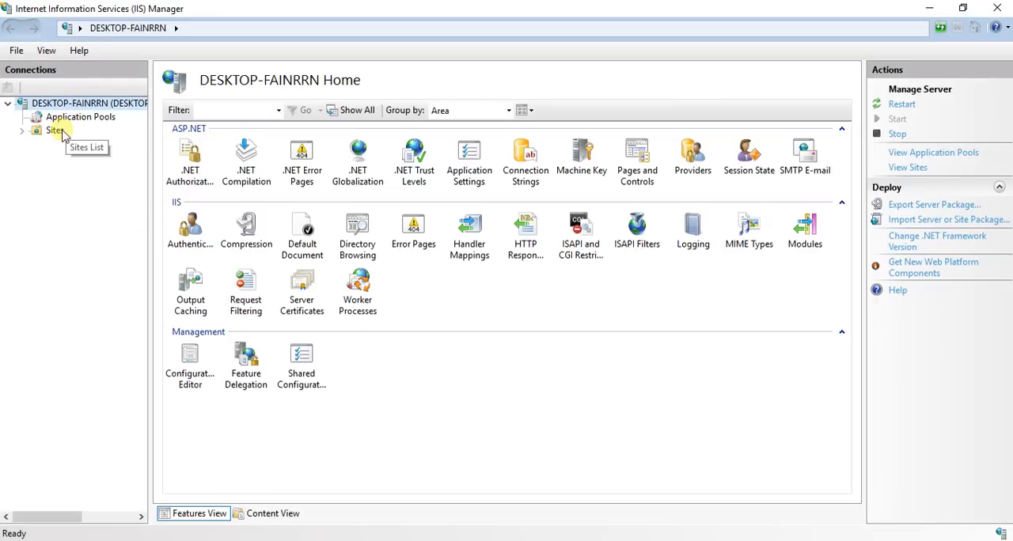
{"action": "right_click", "coordinate": [55, 130]}
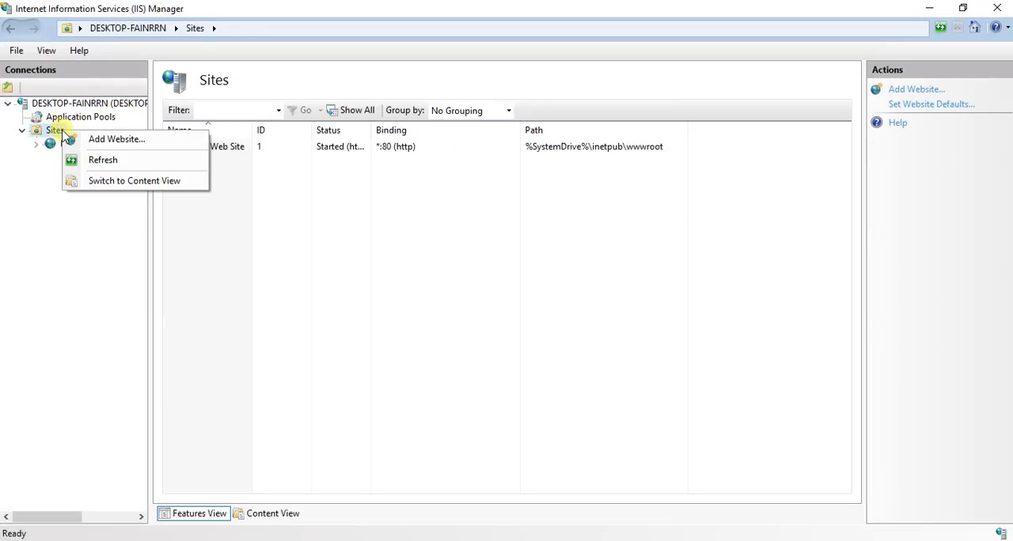
{"action": "left_click", "coordinate": [117, 139]}
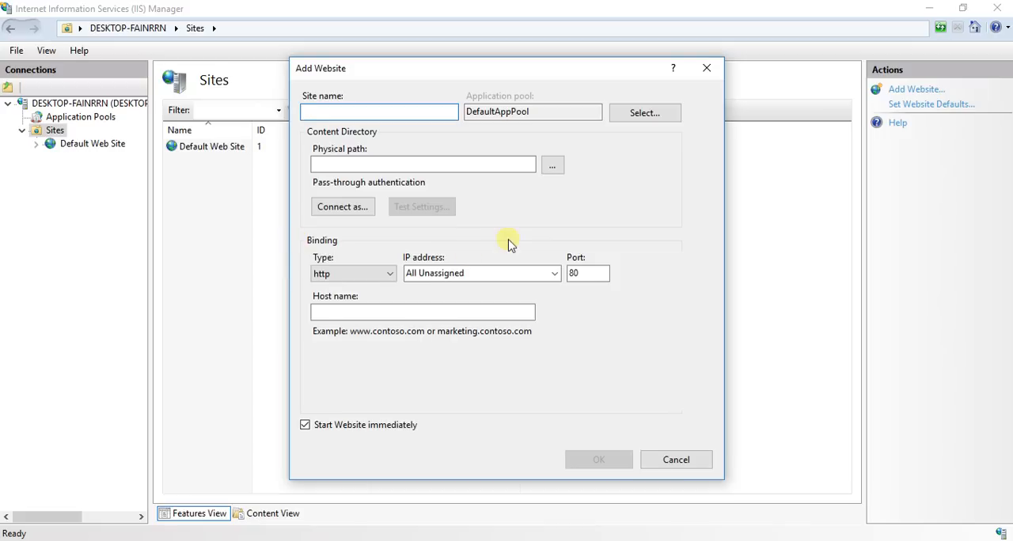
{"action": "type", "text": "test"}
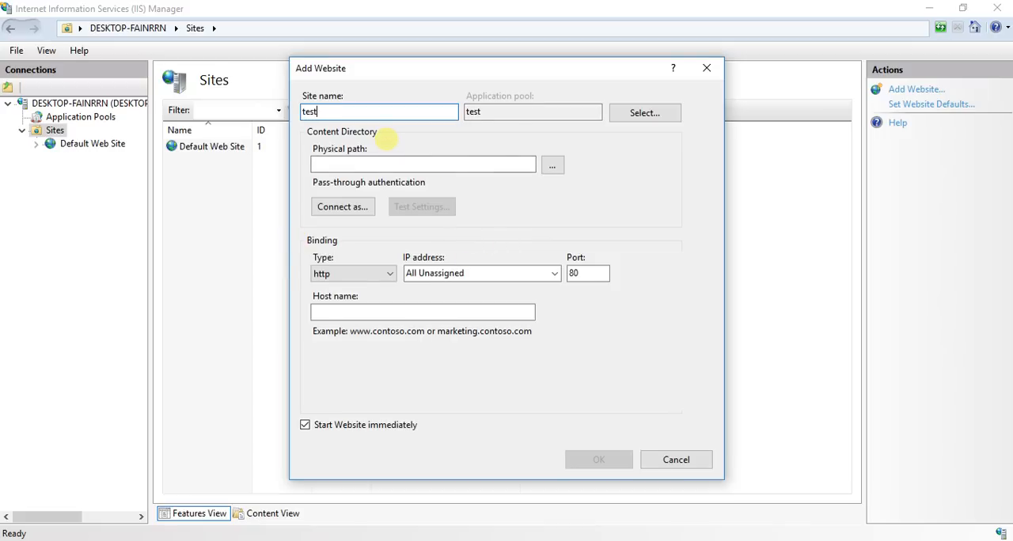
{"action": "type", "text": "angul"}
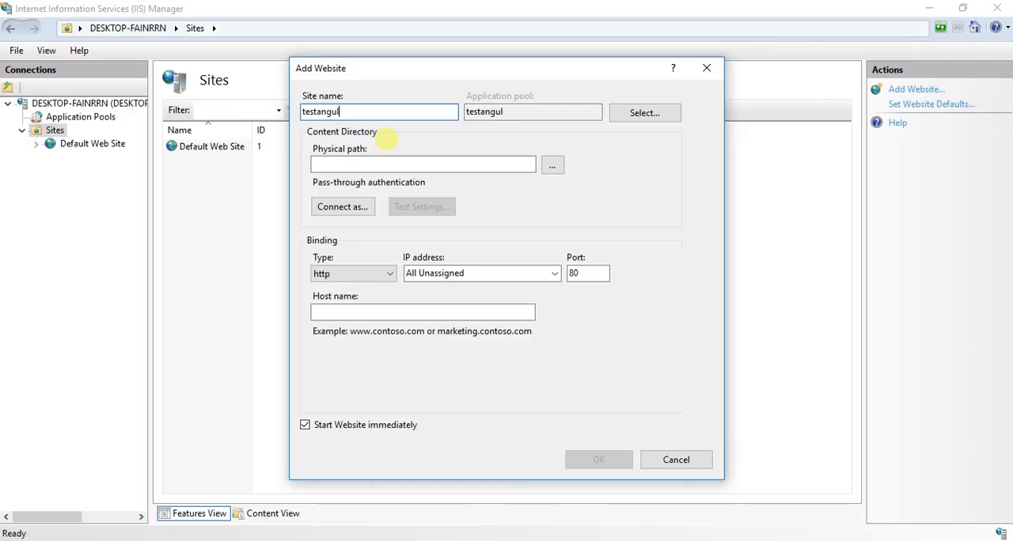
{"action": "left_click", "coordinate": [423, 165]}
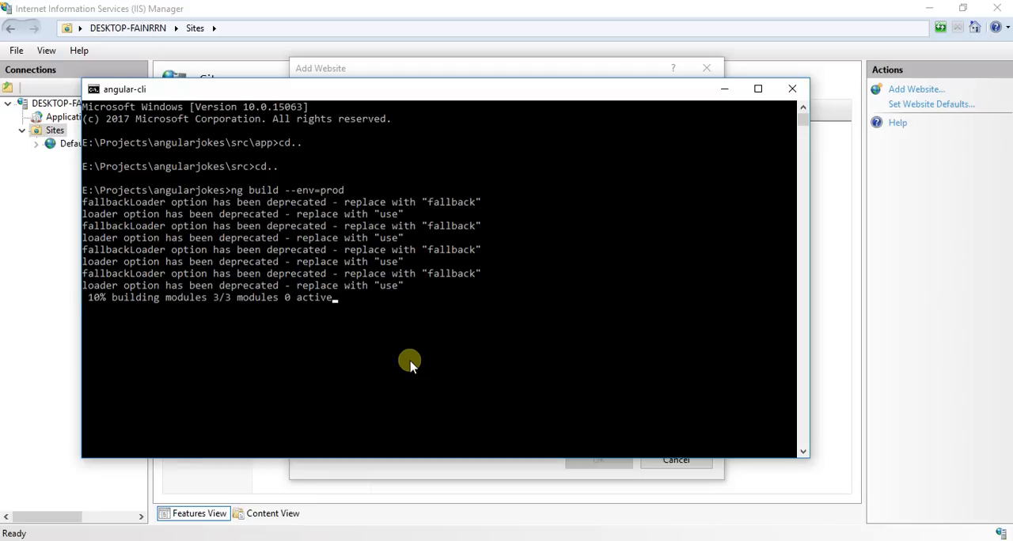
{"action": "mouse_move", "coordinate": [361, 326]}
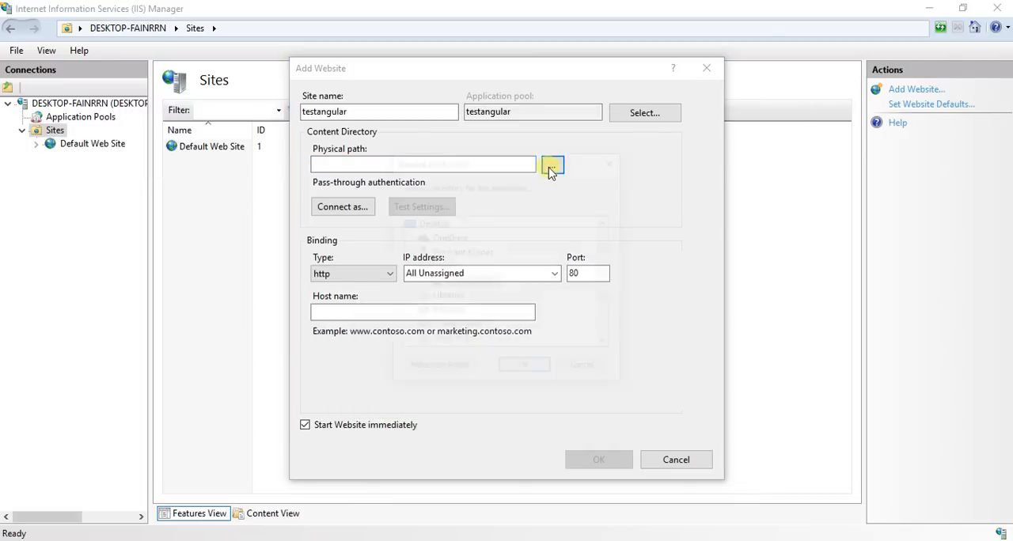
Browse into E:\Projects\angularjokes\dist to see the built bundle files.
{"action": "left_click", "coordinate": [551, 164]}
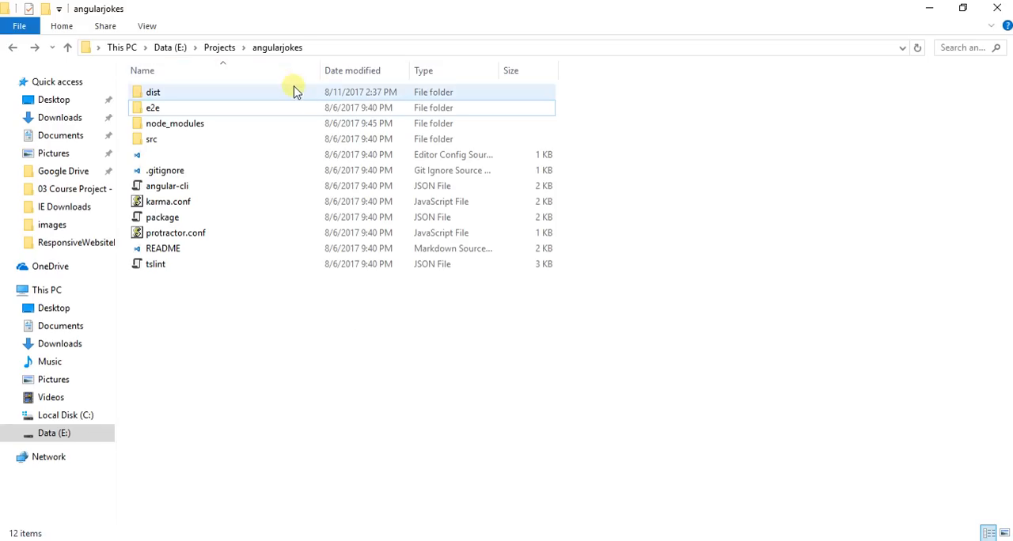
{"action": "double_click", "coordinate": [152, 91]}
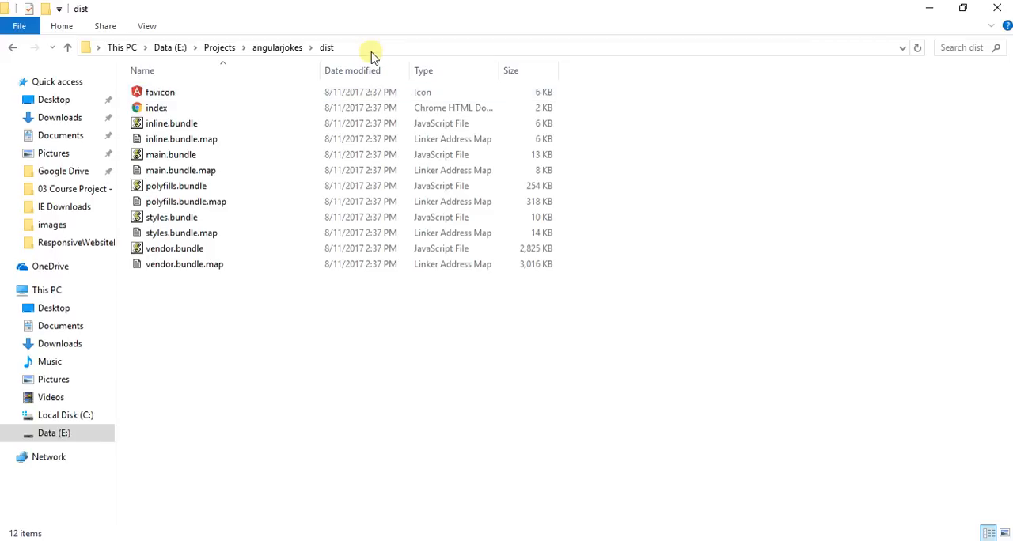
{"action": "mouse_move", "coordinate": [372, 56]}
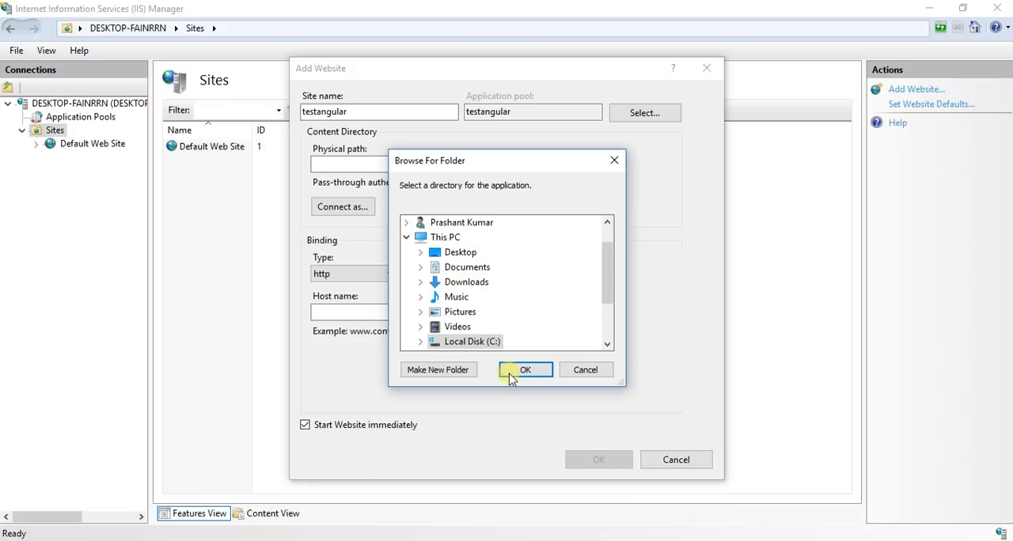
Pick E:\Projects\angularjokes as the testangular site's physical path.
{"action": "scroll", "scroll_direction": "down", "scroll_amount": 3}
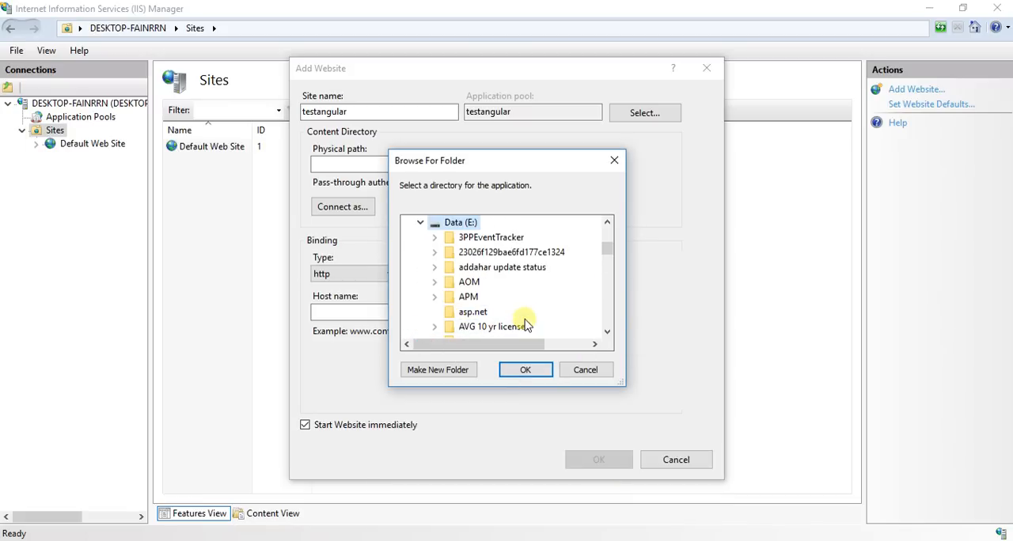
{"action": "scroll", "scroll_direction": "down", "scroll_amount": 3}
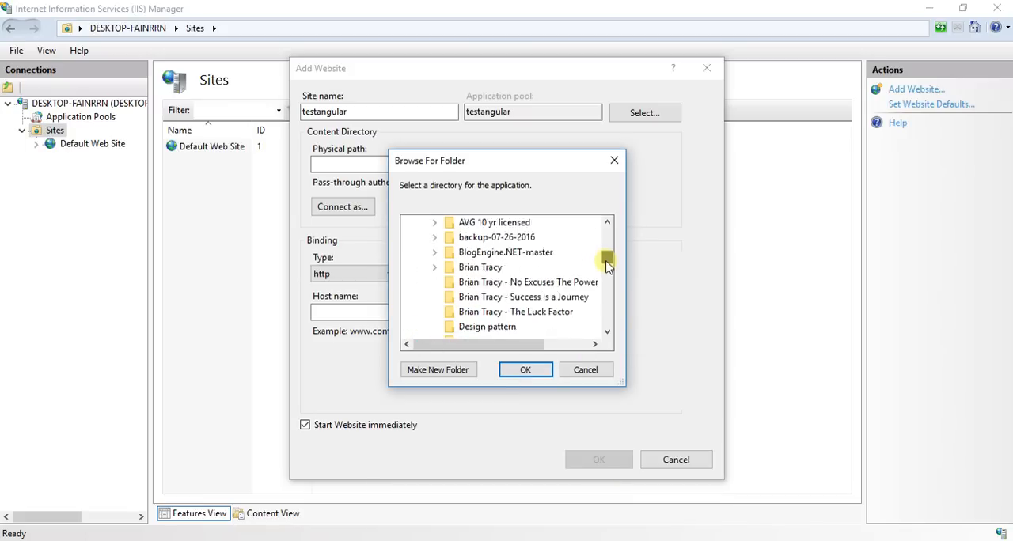
{"action": "scroll", "scroll_direction": "down", "scroll_amount": 3}
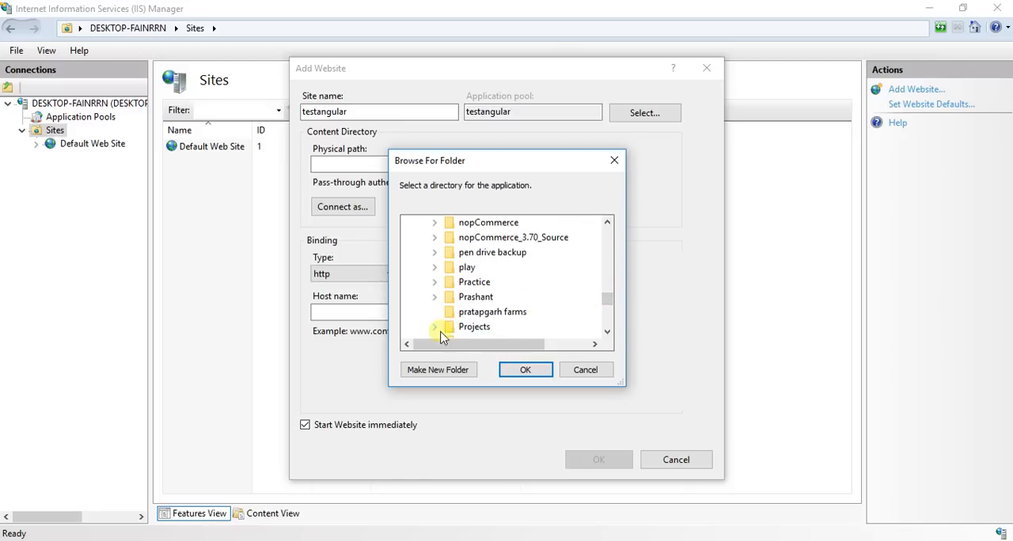
{"action": "left_click", "coordinate": [434, 326]}
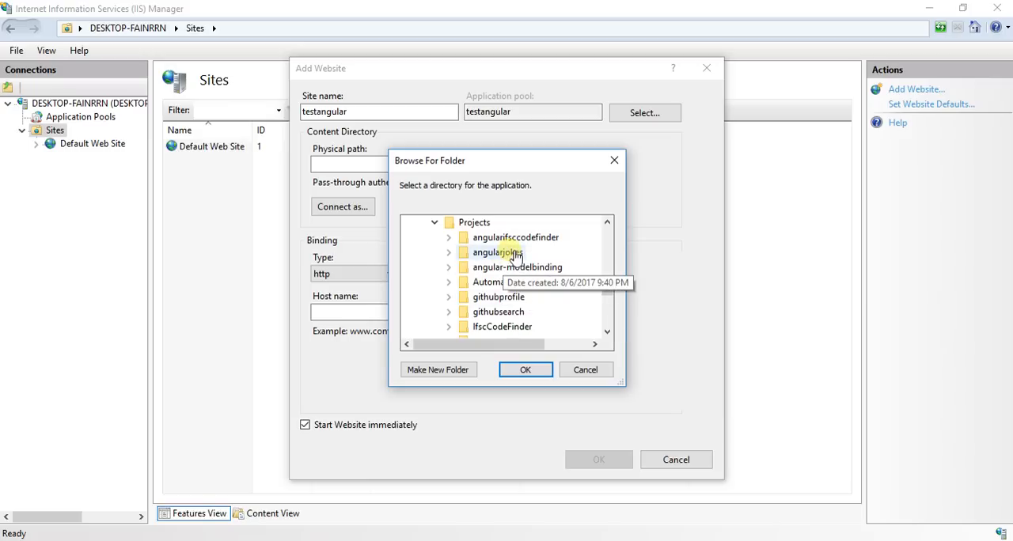
{"action": "left_click", "coordinate": [526, 370]}
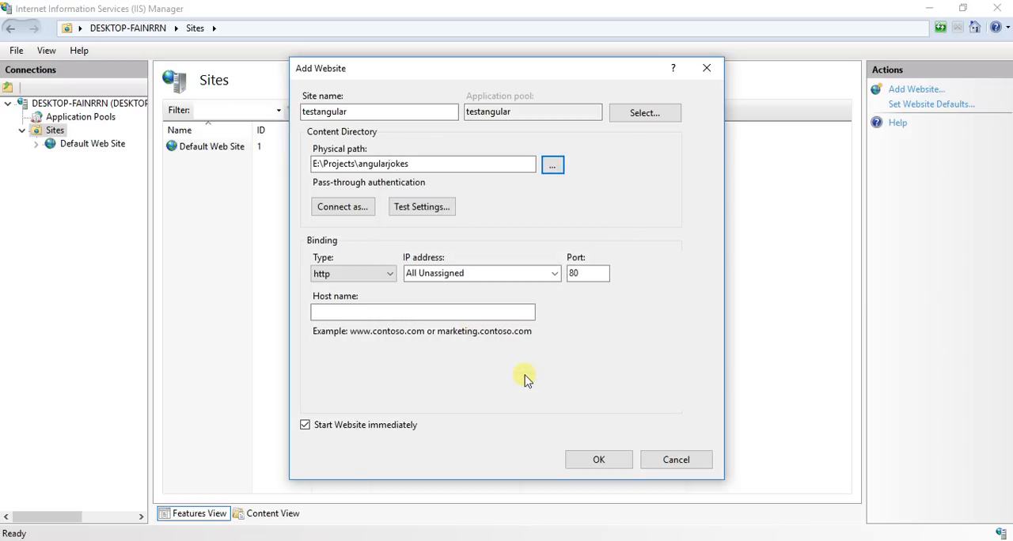
Repoint the physical path to E:\Projects\angularjokes\dist.
{"action": "left_click", "coordinate": [551, 165]}
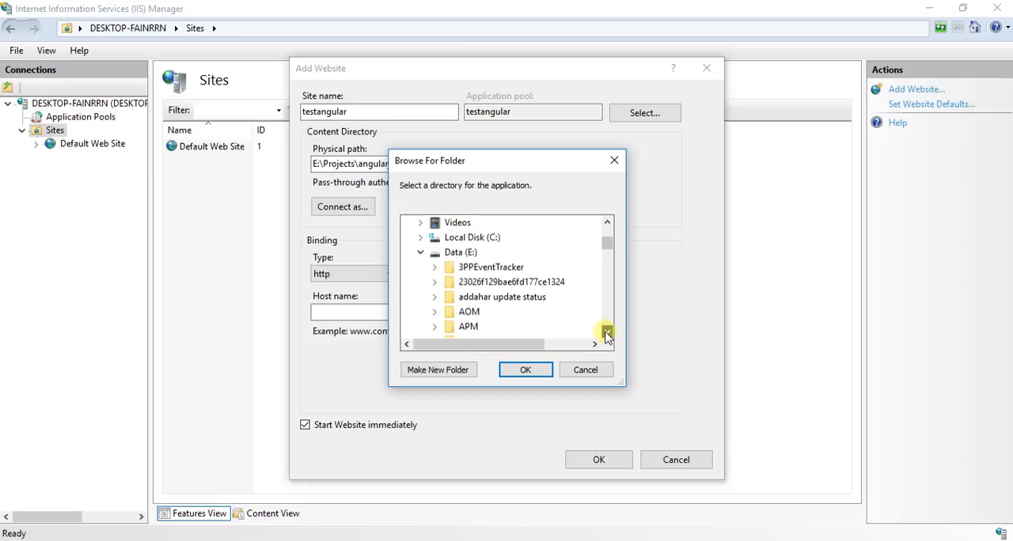
{"action": "scroll", "scroll_direction": "down", "scroll_amount": 3}
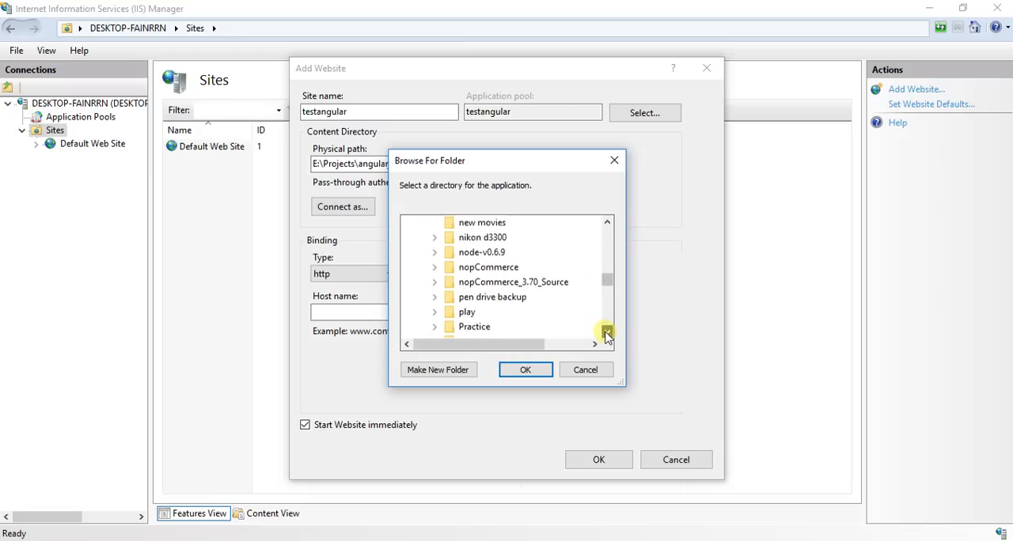
{"action": "left_click", "coordinate": [608, 221]}
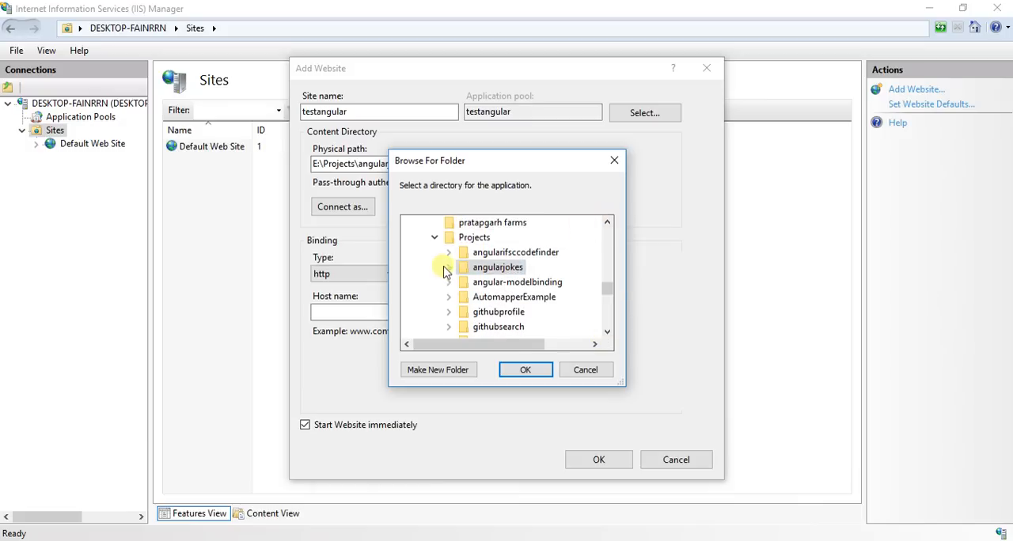
{"action": "left_click", "coordinate": [448, 266]}
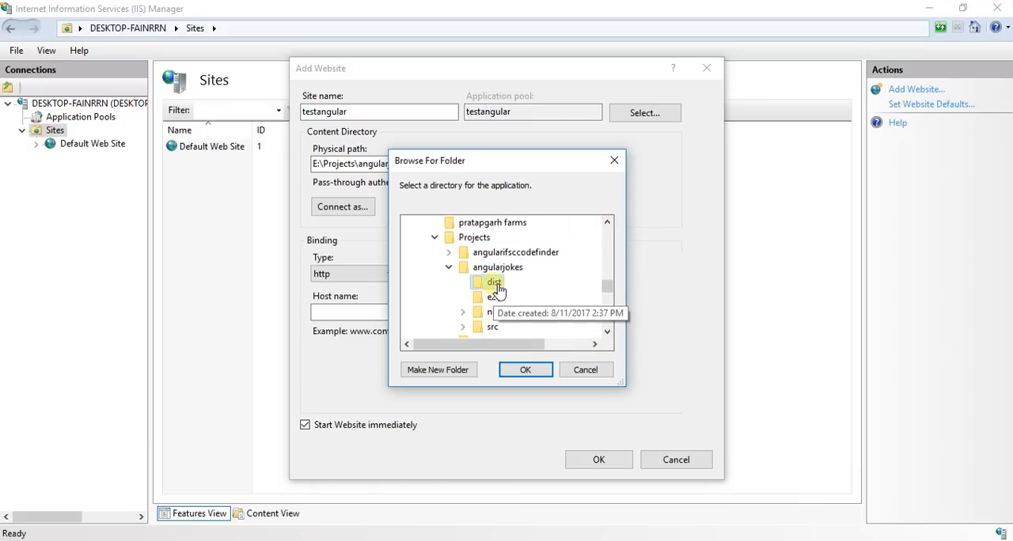
{"action": "left_click", "coordinate": [526, 370]}
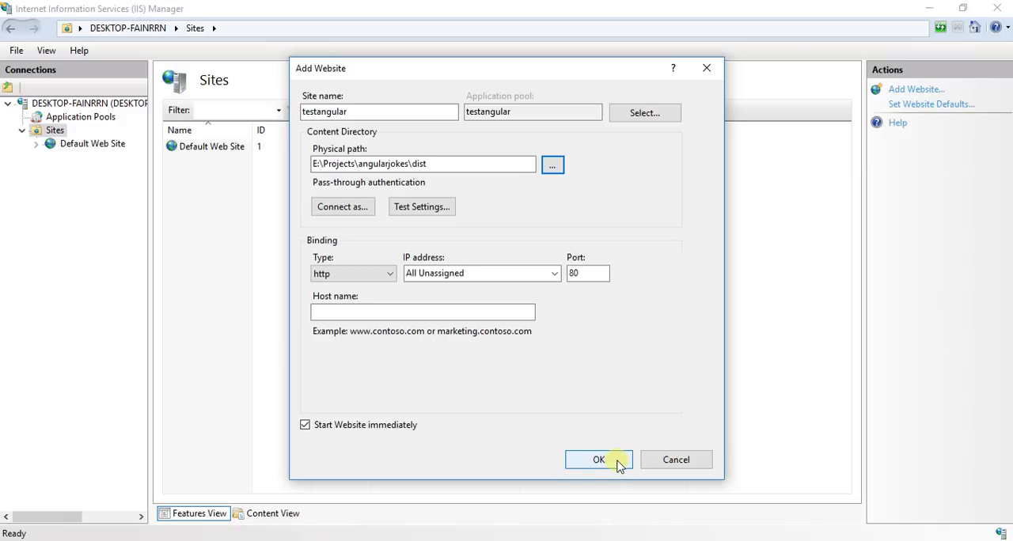
Decline the duplicate port 80 binding, create the site on port 81 and browse it.
{"action": "left_click", "coordinate": [599, 459]}
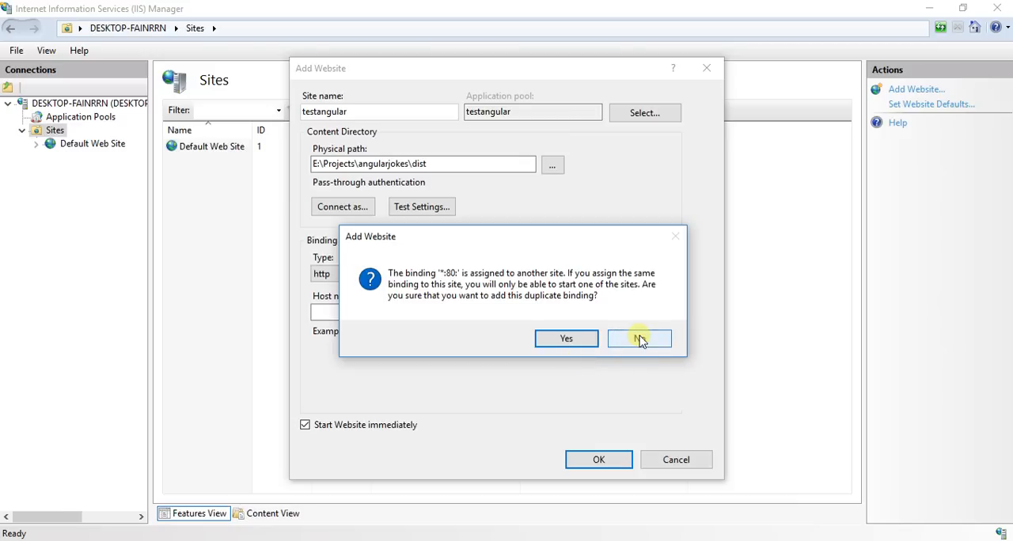
{"action": "left_click", "coordinate": [639, 339]}
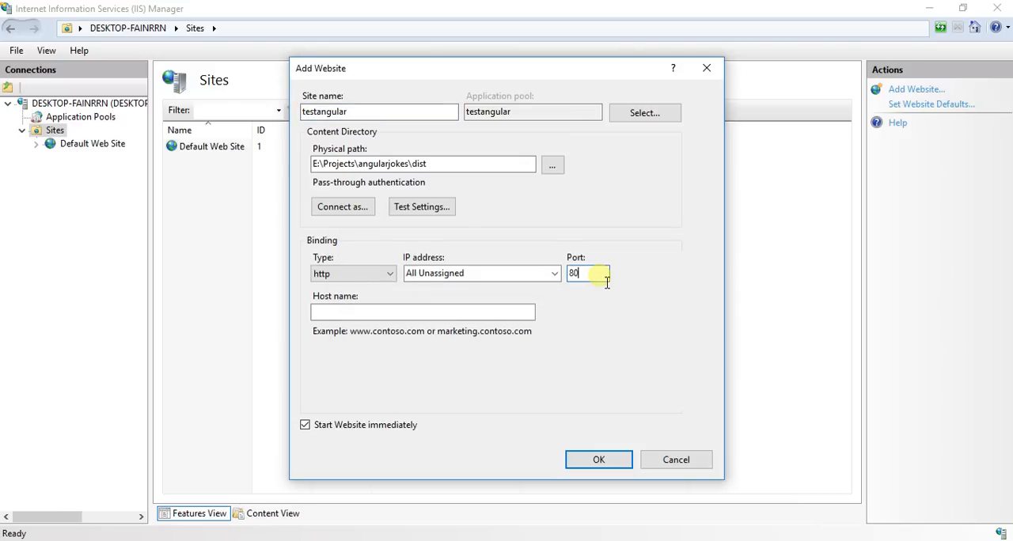
{"action": "left_click", "coordinate": [598, 459]}
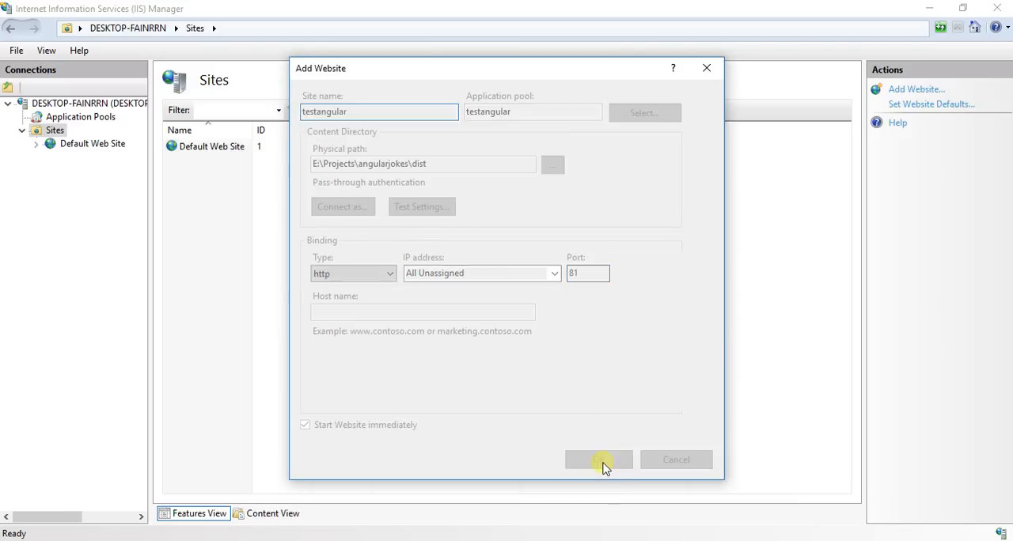
{"action": "left_click", "coordinate": [599, 459]}
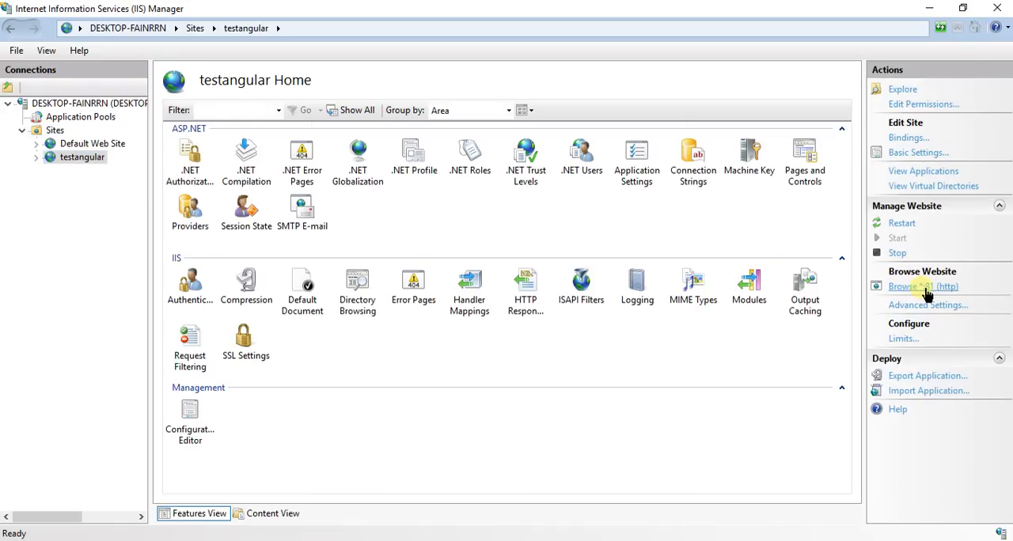
{"action": "left_click", "coordinate": [923, 286]}
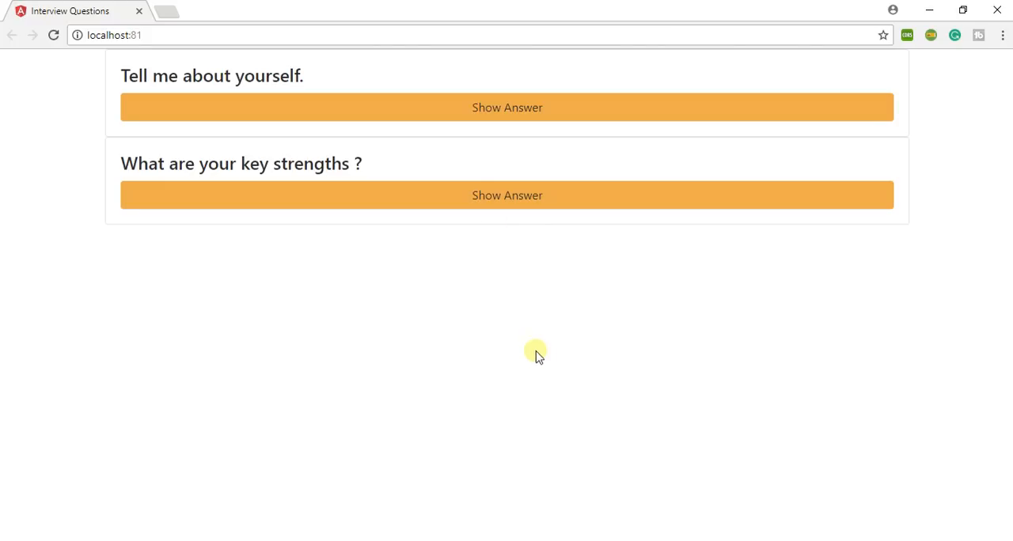
Show the answers to 'Tell me about yourself' and the key strengths question.
{"action": "left_click", "coordinate": [506, 107]}
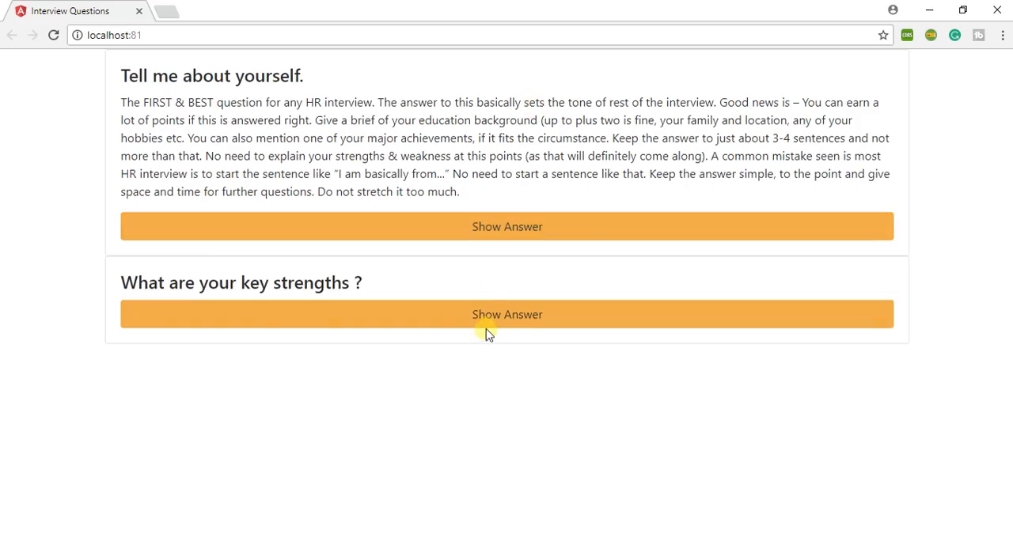
{"action": "left_click", "coordinate": [506, 314]}
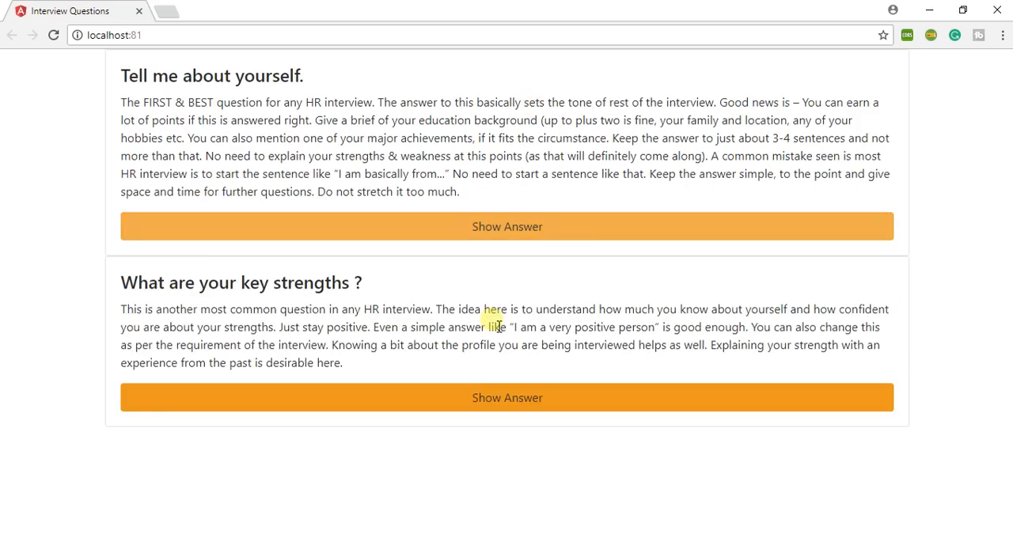